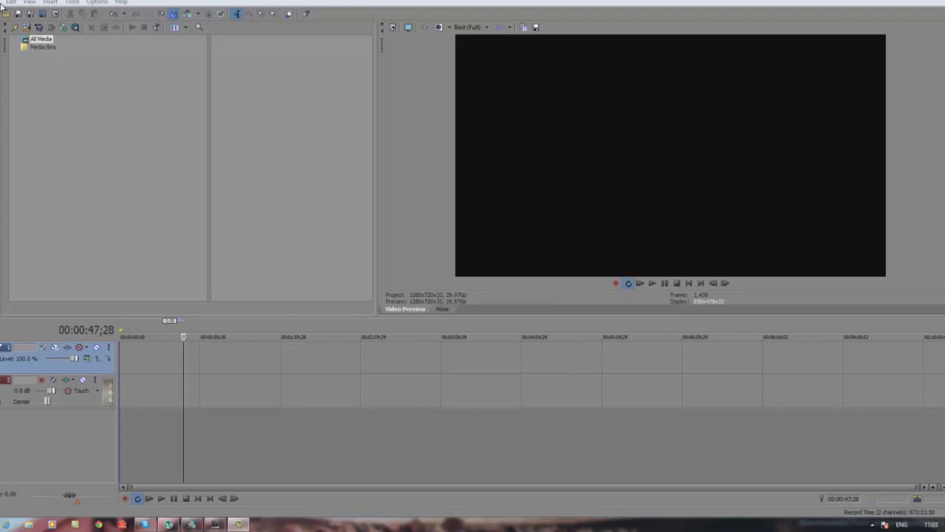
# Bring up the Project Properties dialog showing the 720×480 NTSC video format.
pyautogui.click(9, 3)
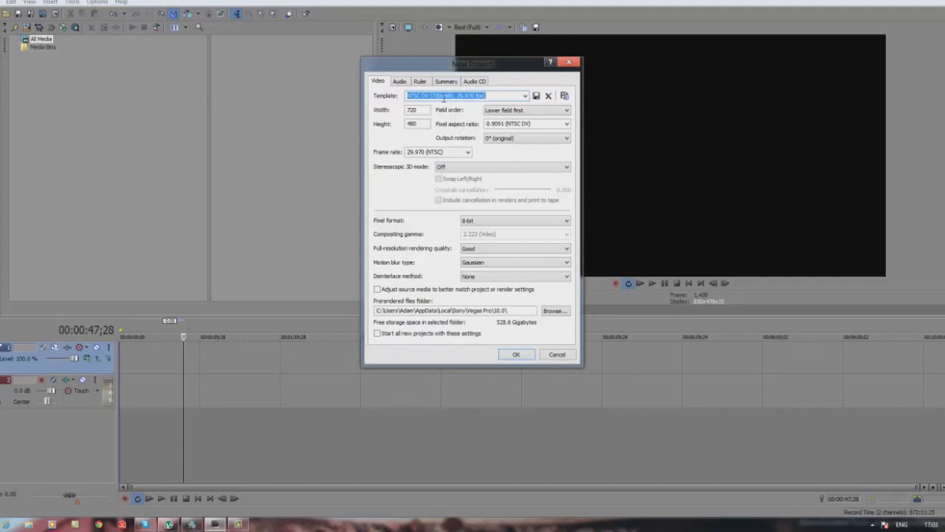
# Choose the HDV 720-30p (1280×720, 29.970 fps) template with Best full-resolution rendering quality.
pyautogui.click(526, 96)
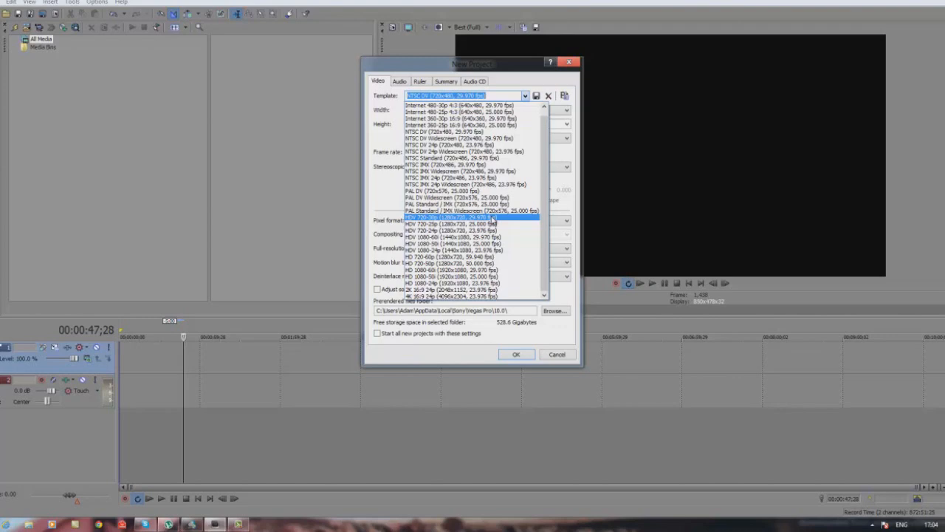
pyautogui.click(450, 217)
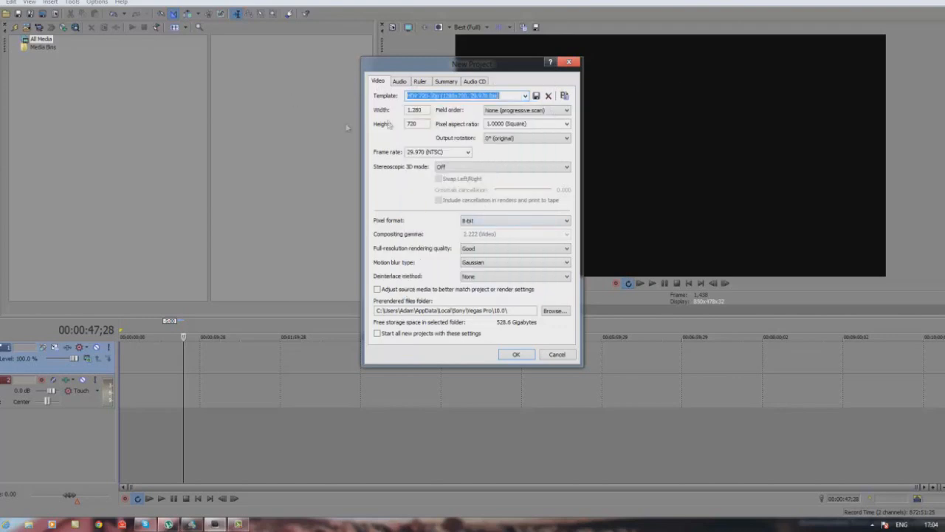
pyautogui.moveTo(390, 259)
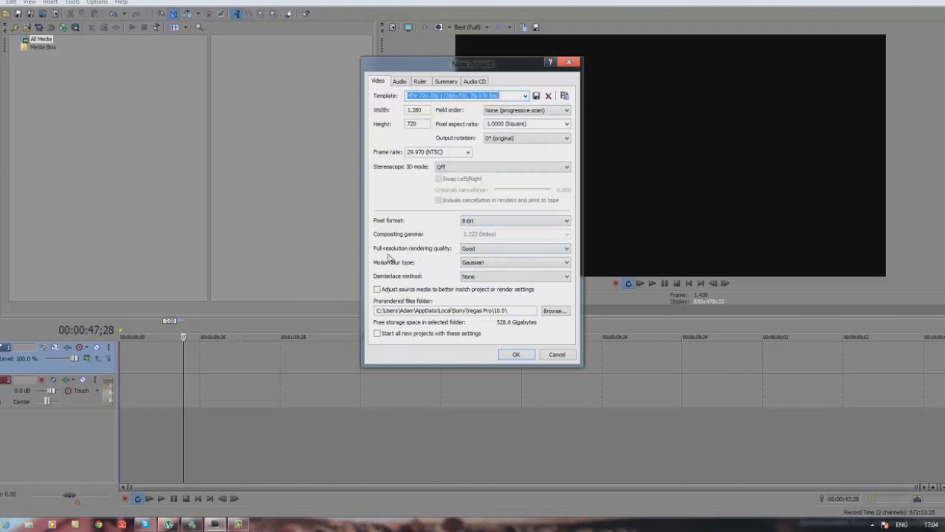
pyautogui.click(567, 248)
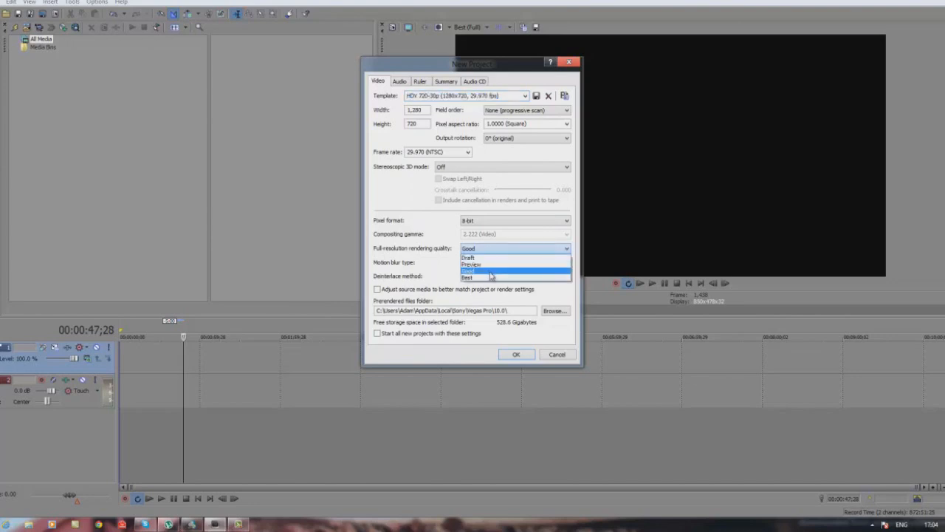
pyautogui.click(399, 82)
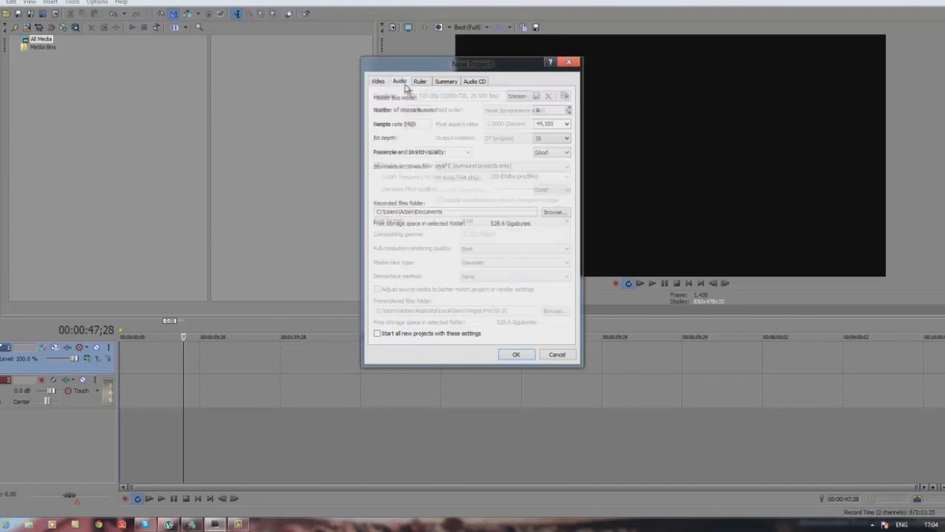
# Set the audio resample and stretch quality to Best (44,100 Hz, 16-bit).
pyautogui.click(399, 81)
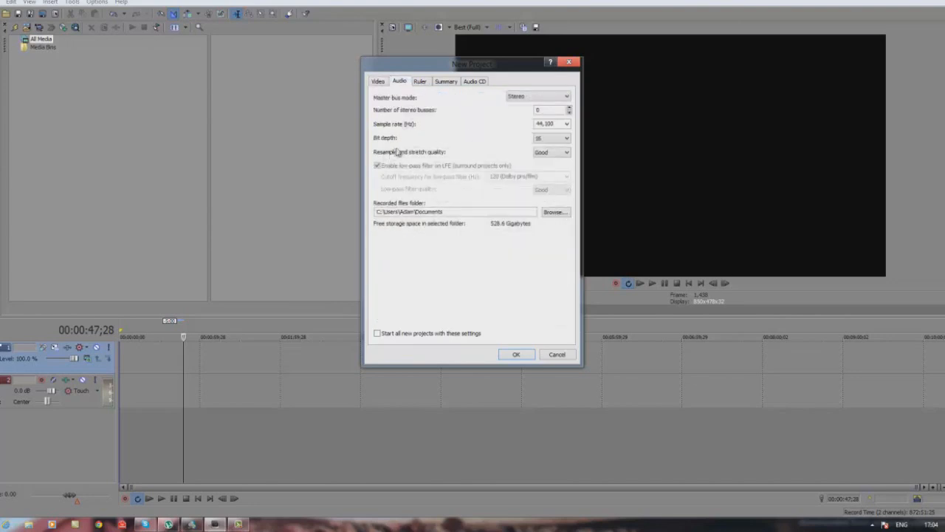
pyautogui.click(551, 152)
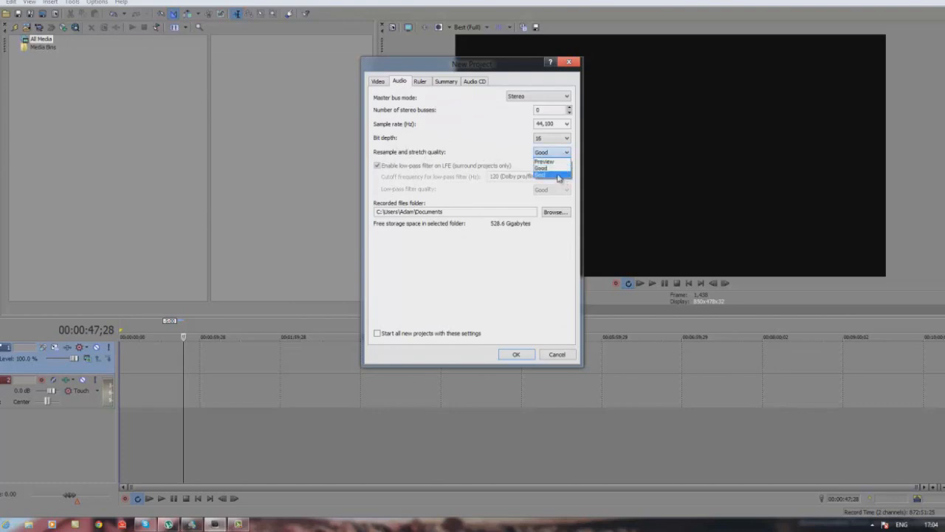
pyautogui.click(539, 174)
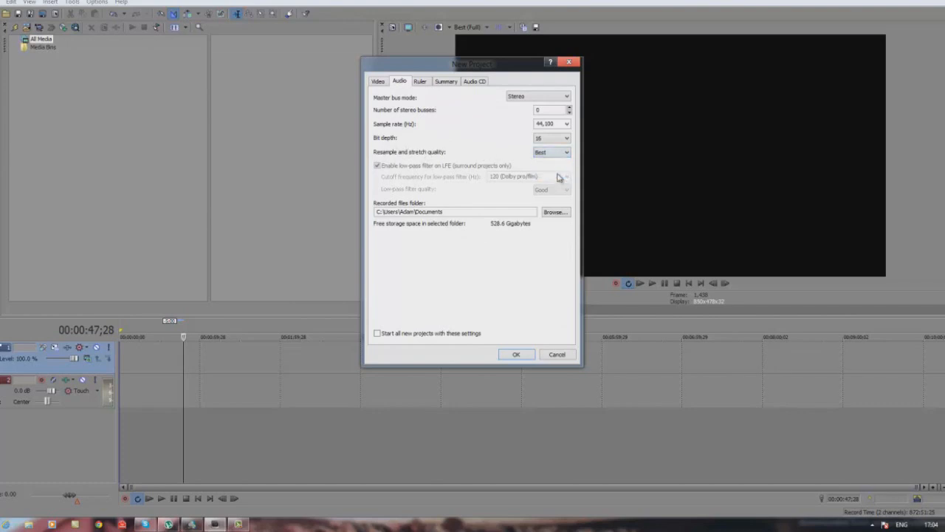
pyautogui.moveTo(514, 117)
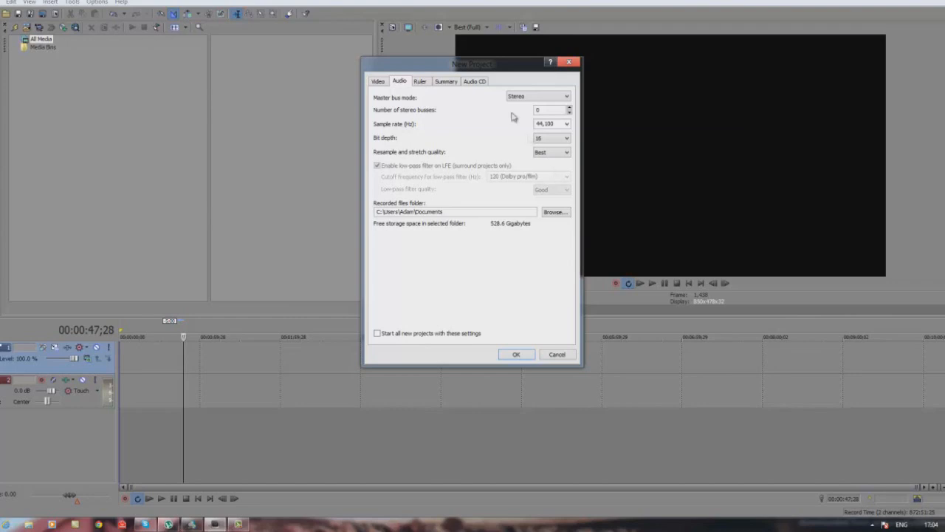
pyautogui.moveTo(440, 128)
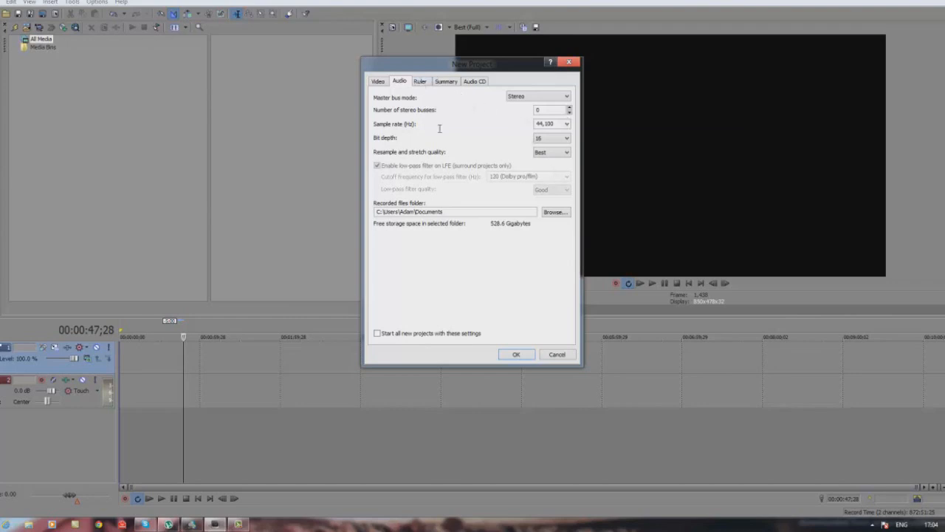
# Apply the project settings with OK, returning to the empty timeline.
pyautogui.click(517, 354)
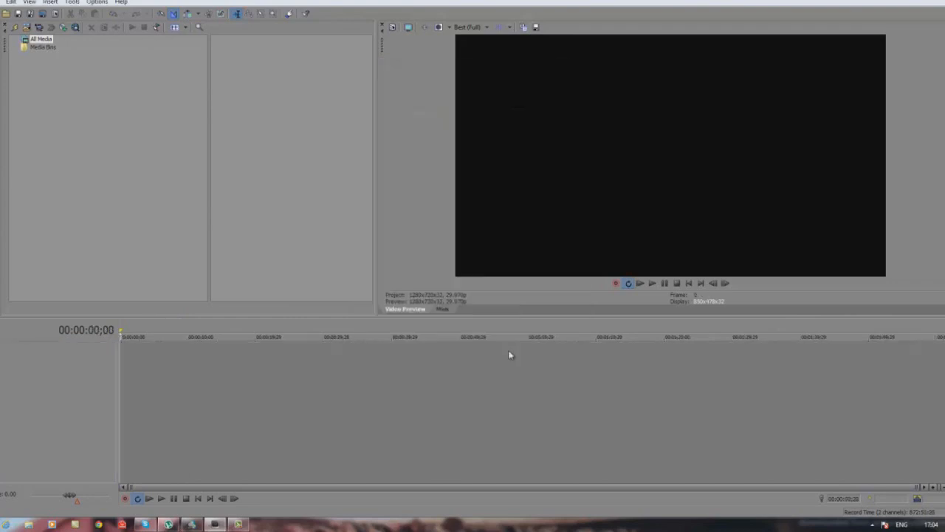
pyautogui.moveTo(760, 170)
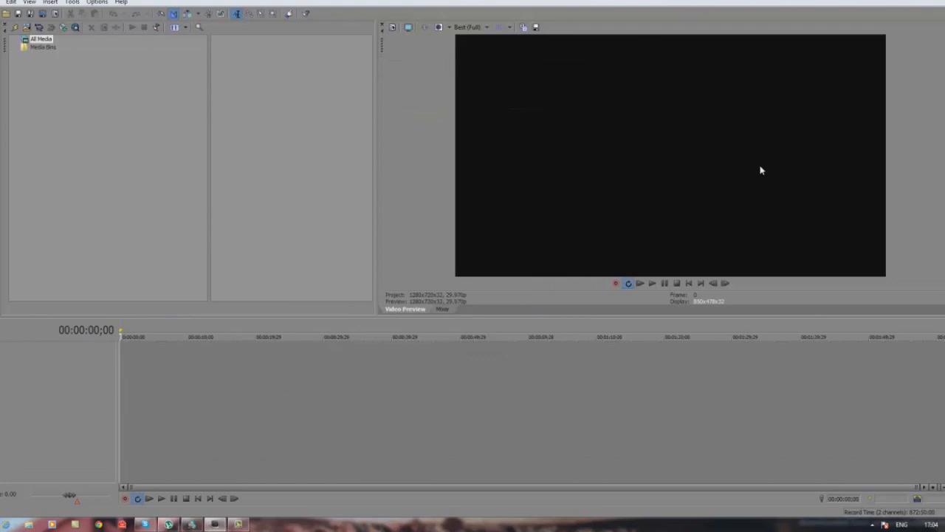
pyautogui.moveTo(567, 59)
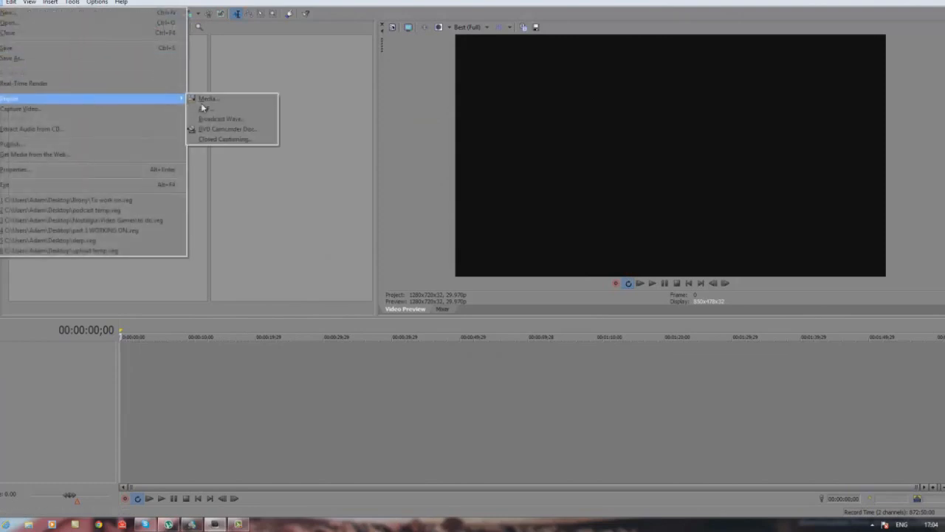
# Import the image1 picture and place it at the very start of the timeline.
pyautogui.click(207, 97)
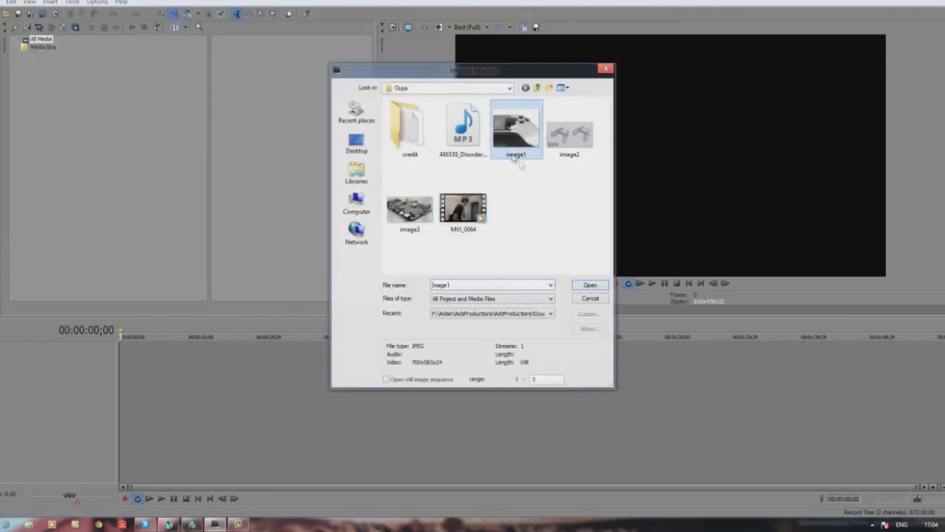
pyautogui.click(589, 285)
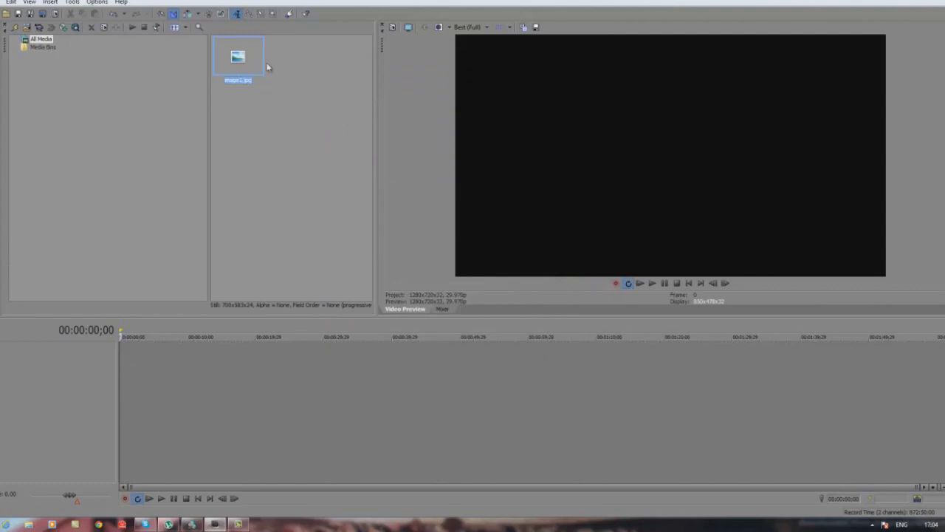
pyautogui.moveTo(238, 56); pyautogui.dragTo(136, 359)
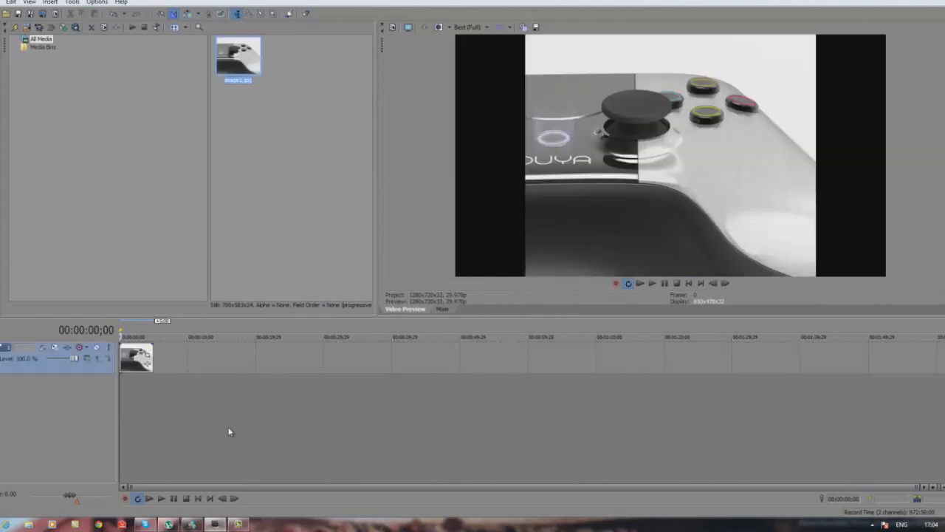
pyautogui.moveTo(227, 102)
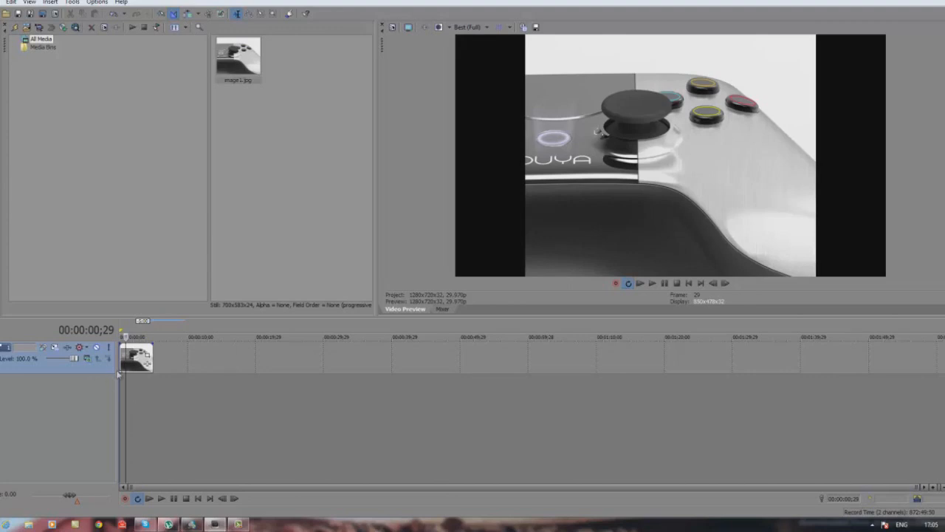
# Turn off Maintain aspect ratio in the image1 event's properties so it fills the frame.
pyautogui.rightClick(136, 359)
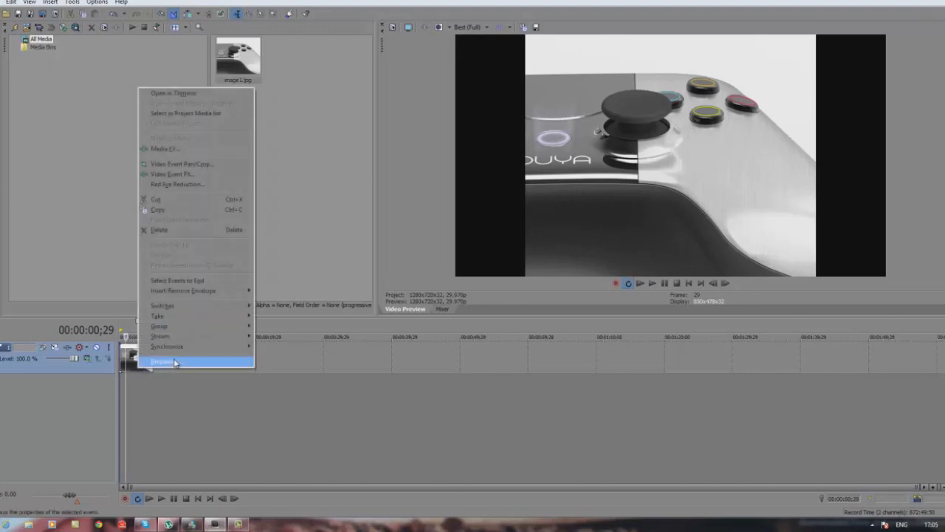
pyautogui.click(162, 361)
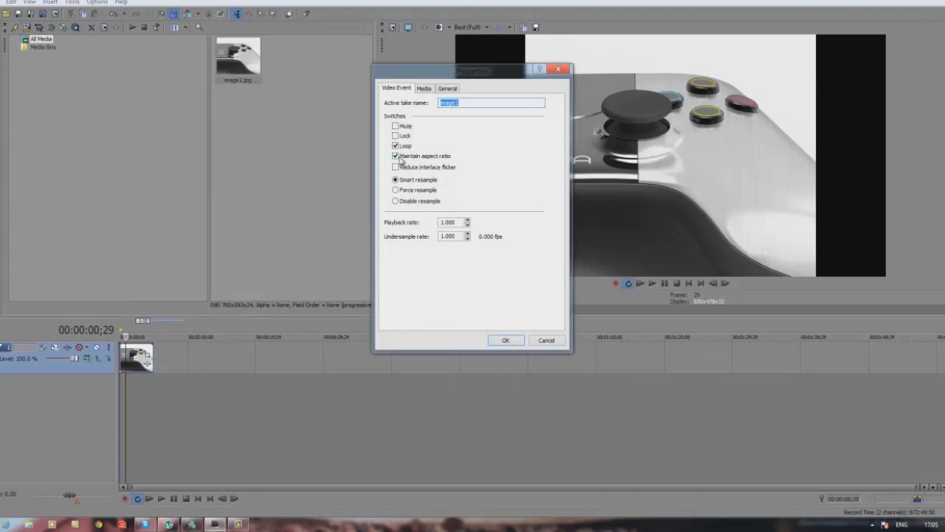
pyautogui.moveTo(431, 161)
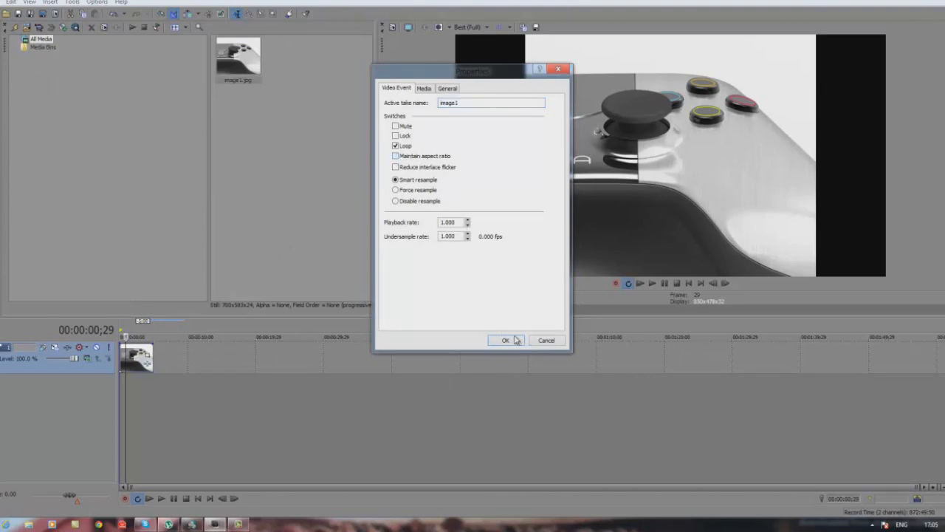
pyautogui.click(505, 340)
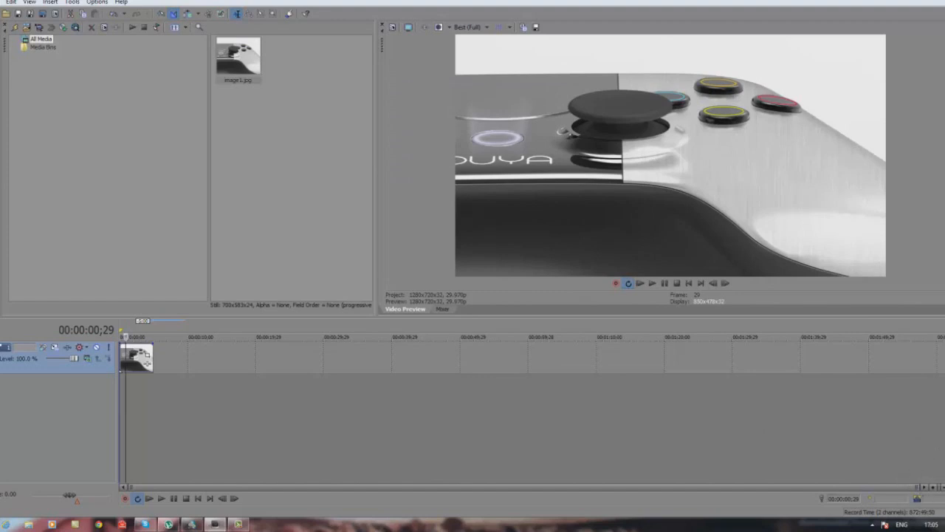
pyautogui.moveTo(895, 463)
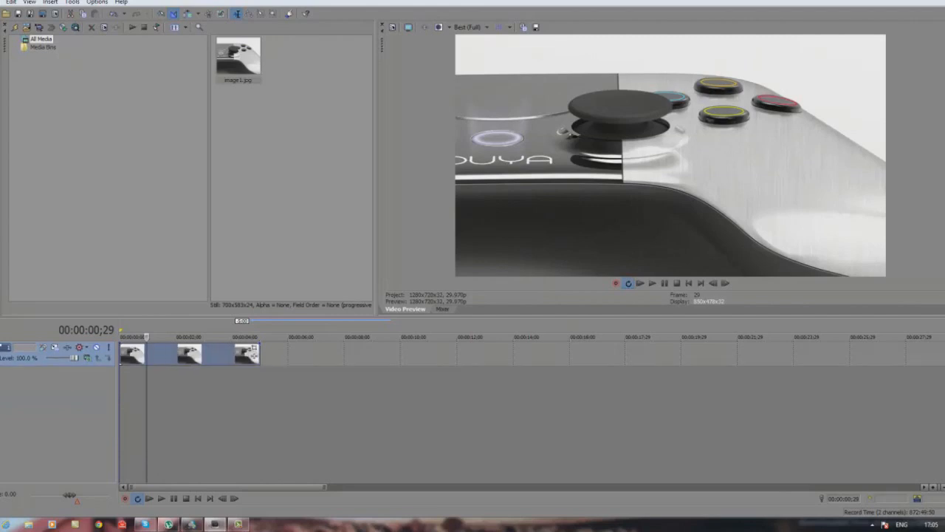
pyautogui.moveTo(487, 32)
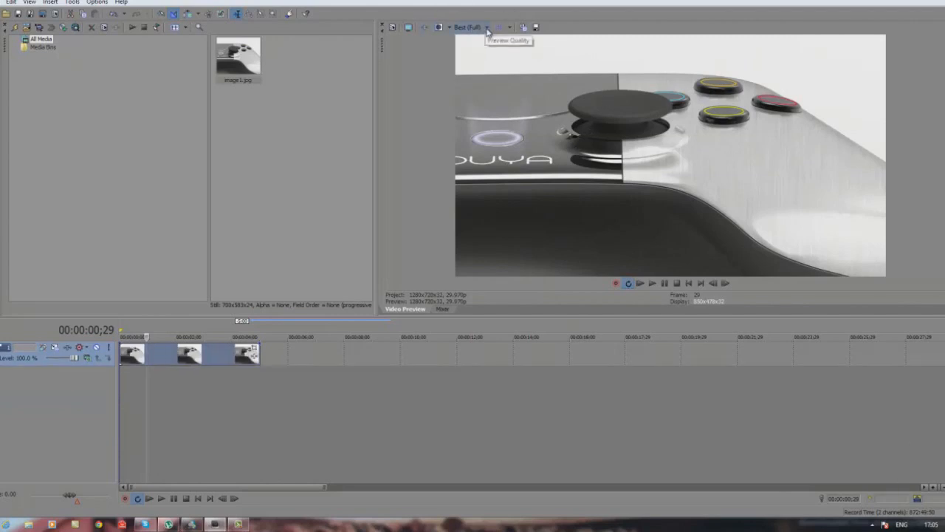
# Expand the Preview Quality choices to reach Preview at half resolution.
pyautogui.click(487, 27)
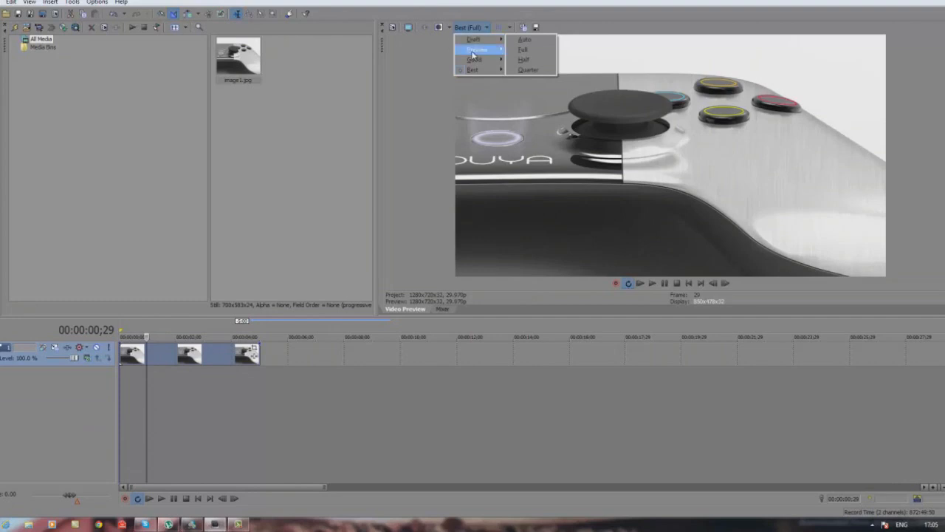
pyautogui.moveTo(528, 70)
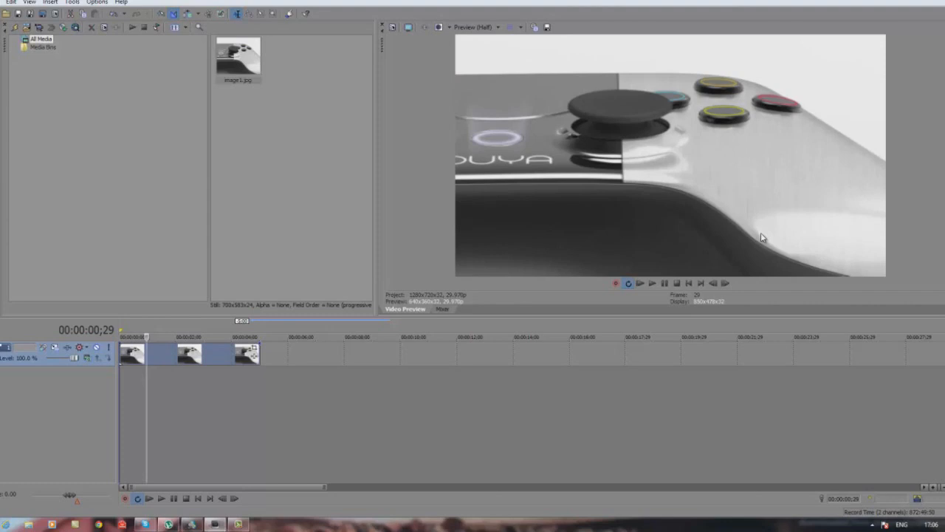
pyautogui.moveTo(493, 71)
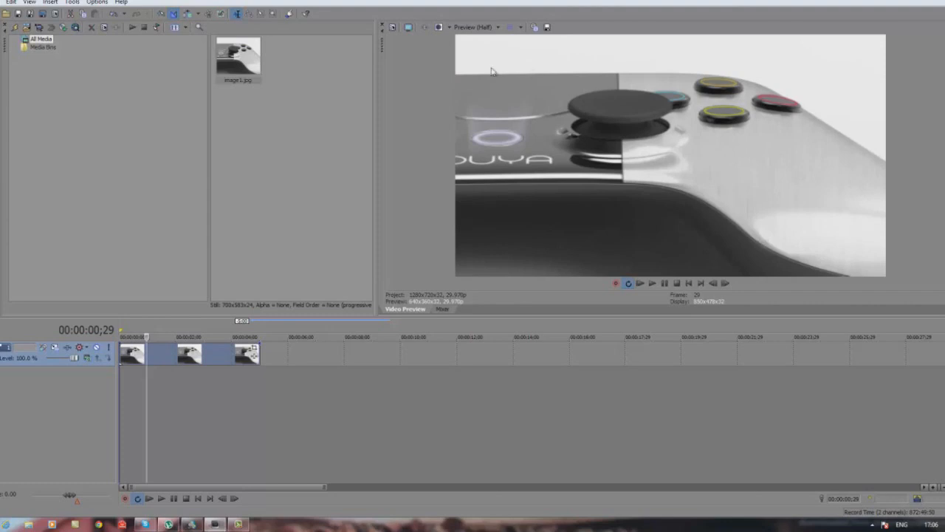
pyautogui.moveTo(171, 207)
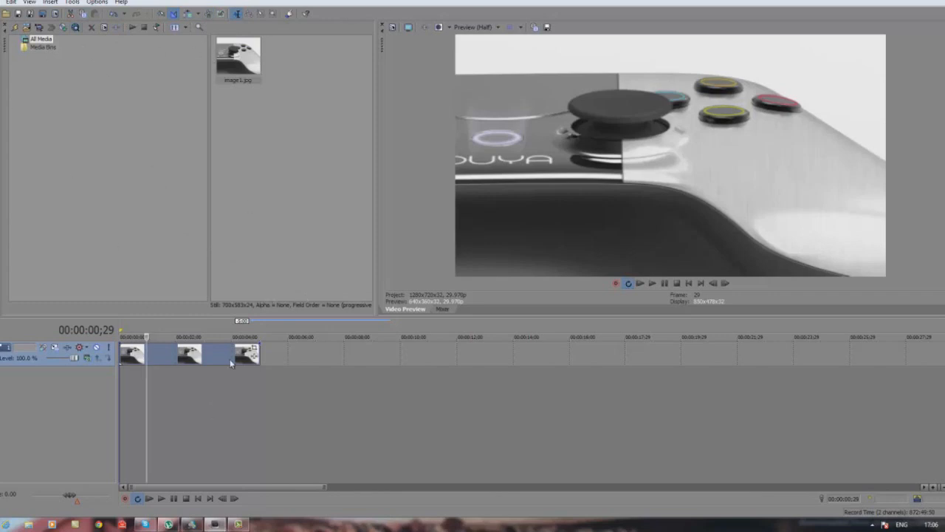
# Import the MVI_0064 video with its audio via File > Import > Media.
pyautogui.click(11, 3)
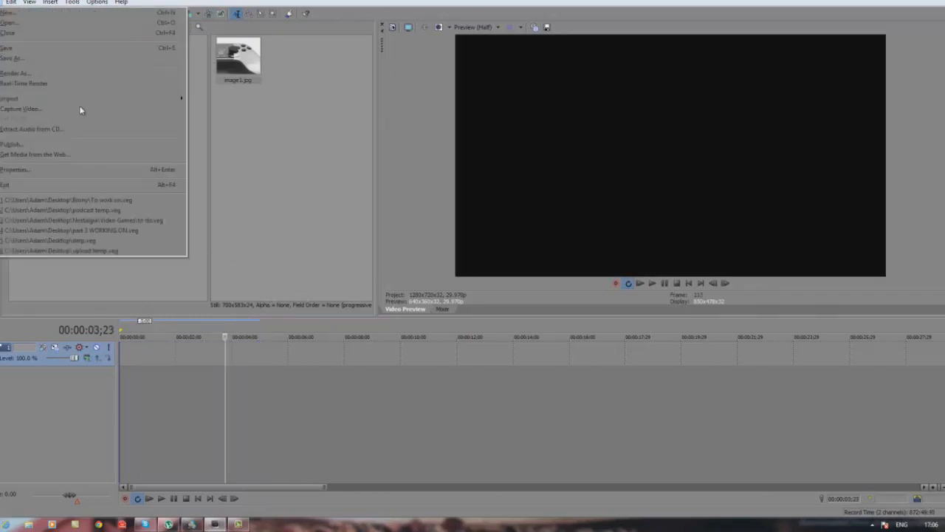
pyautogui.click(9, 97)
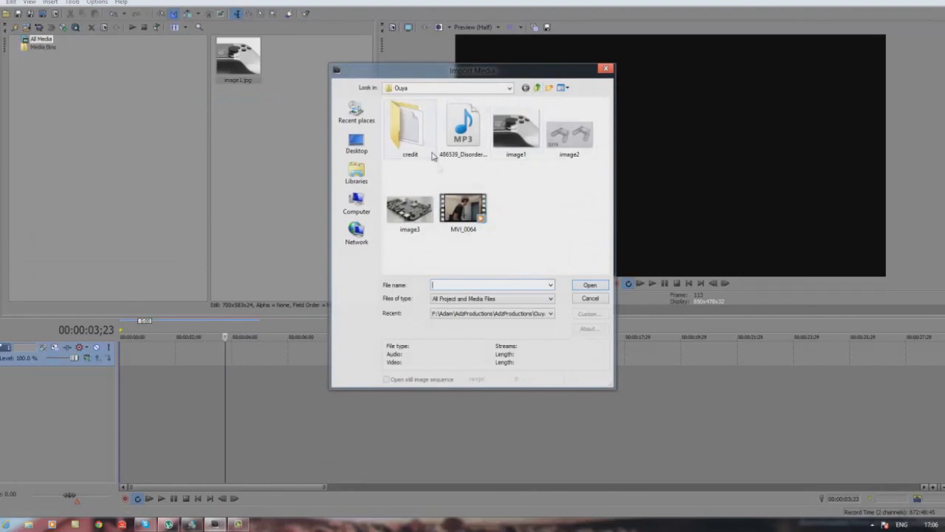
pyautogui.click(463, 206)
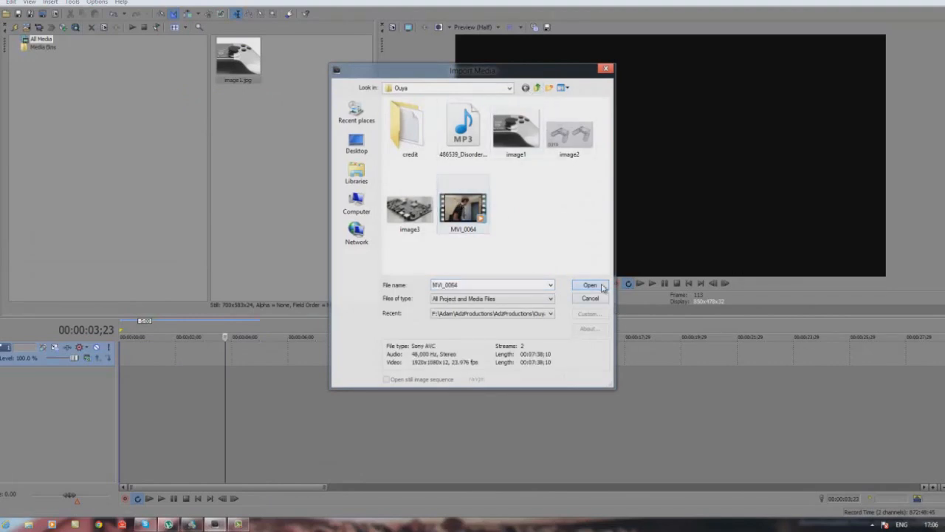
pyautogui.click(589, 285)
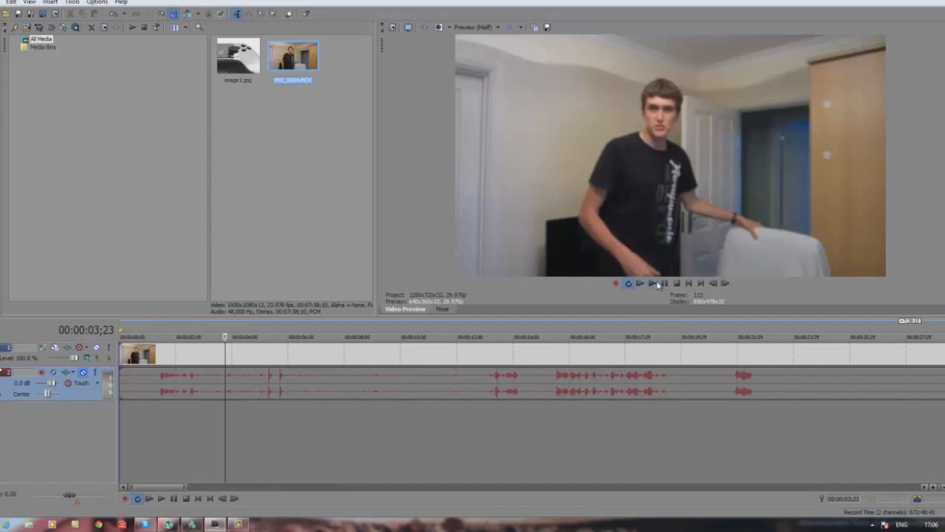
pyautogui.click(653, 284)
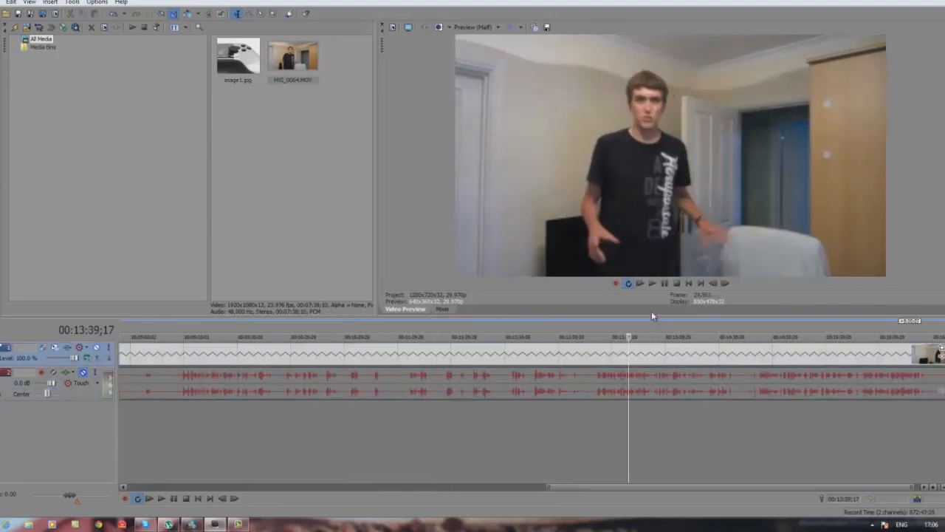
pyautogui.click(652, 283)
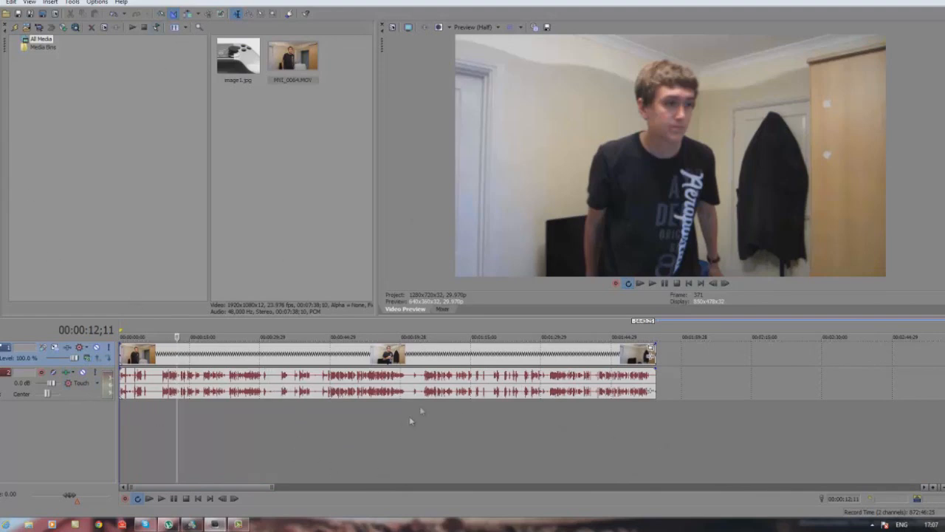
pyautogui.moveTo(650, 296)
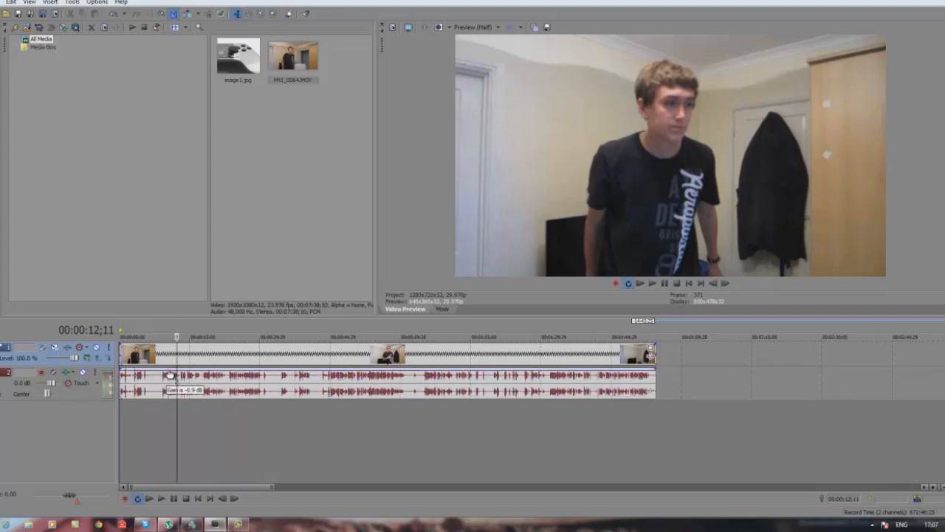
pyautogui.moveTo(53, 384)
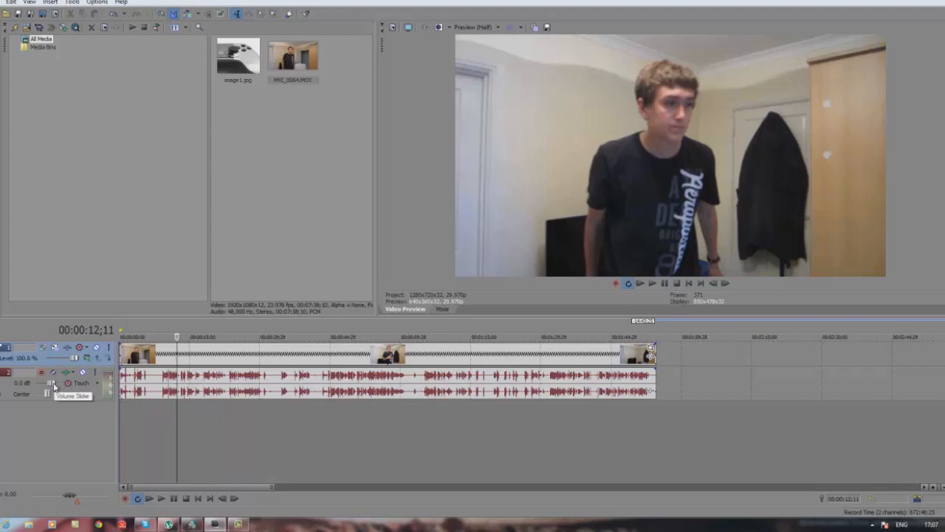
# Turn the main clip's audio volume fully down, then play and pause to check it.
pyautogui.moveTo(53, 382); pyautogui.dragTo(44, 384)
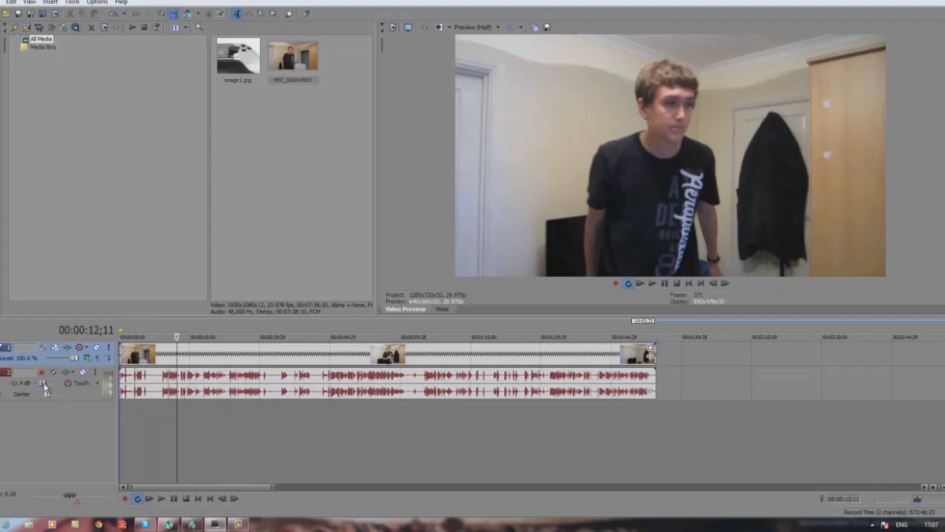
pyautogui.click(653, 283)
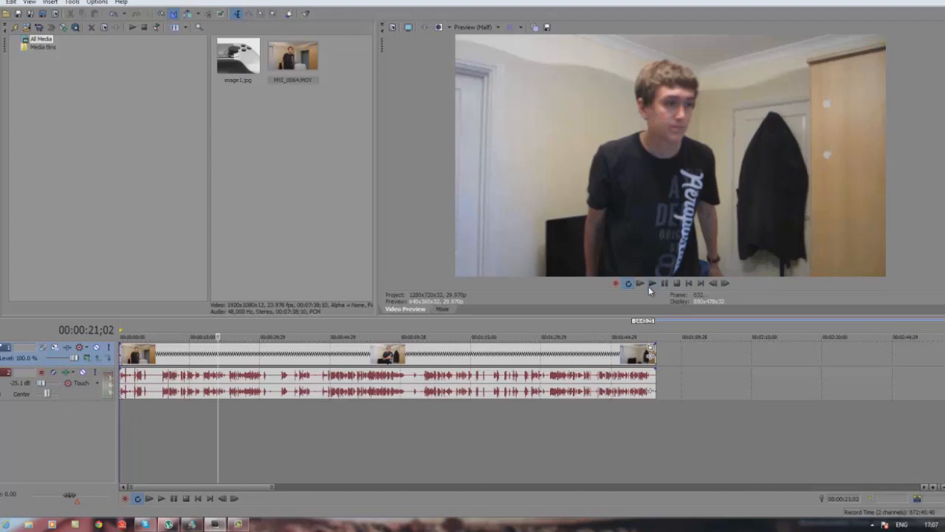
pyautogui.click(652, 283)
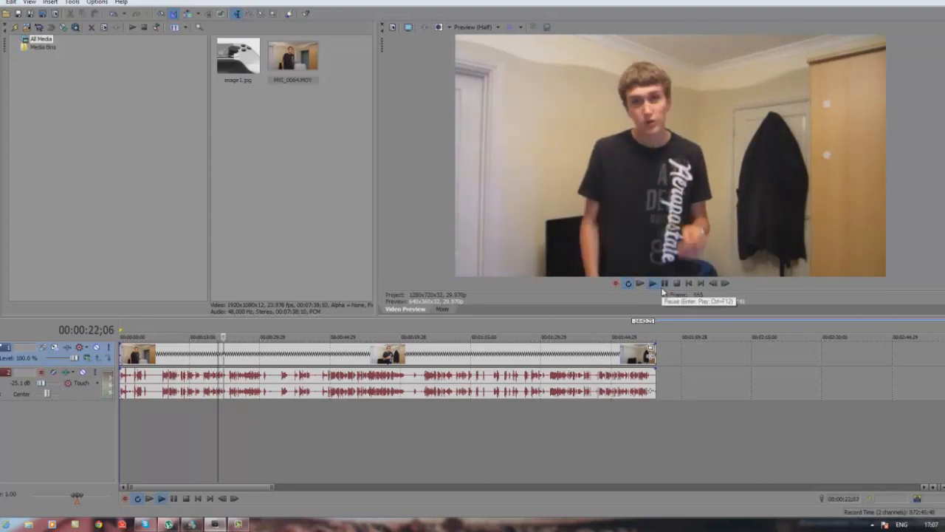
pyautogui.click(639, 284)
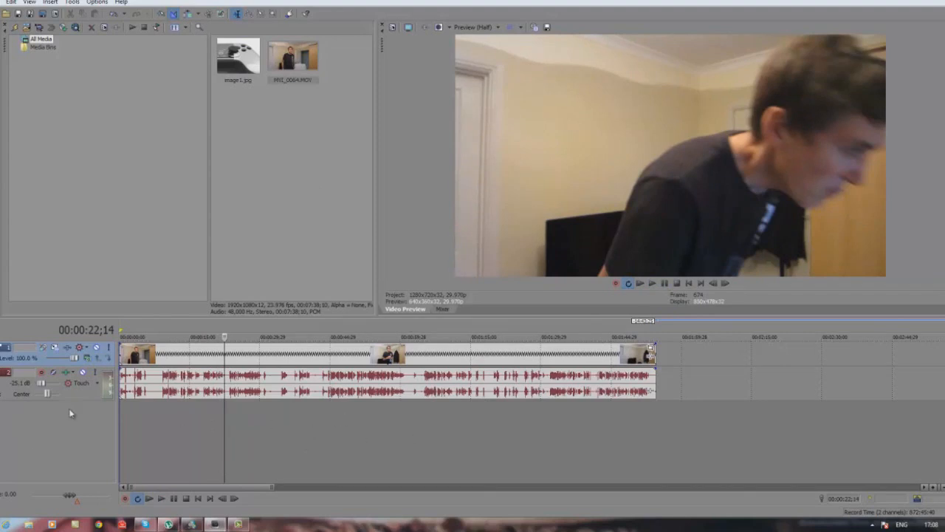
pyautogui.moveTo(53, 419)
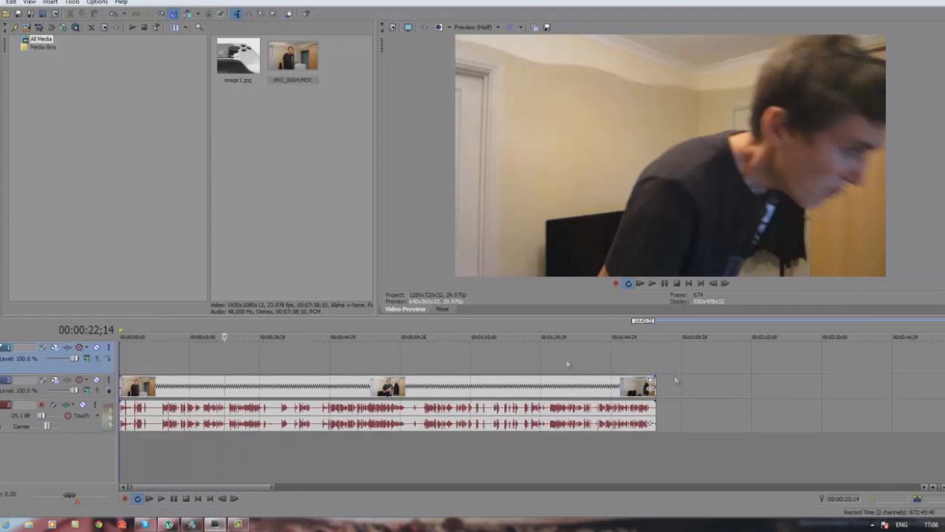
# Import the second video, apple tool, from the parent folder for the new track.
pyautogui.click(12, 3)
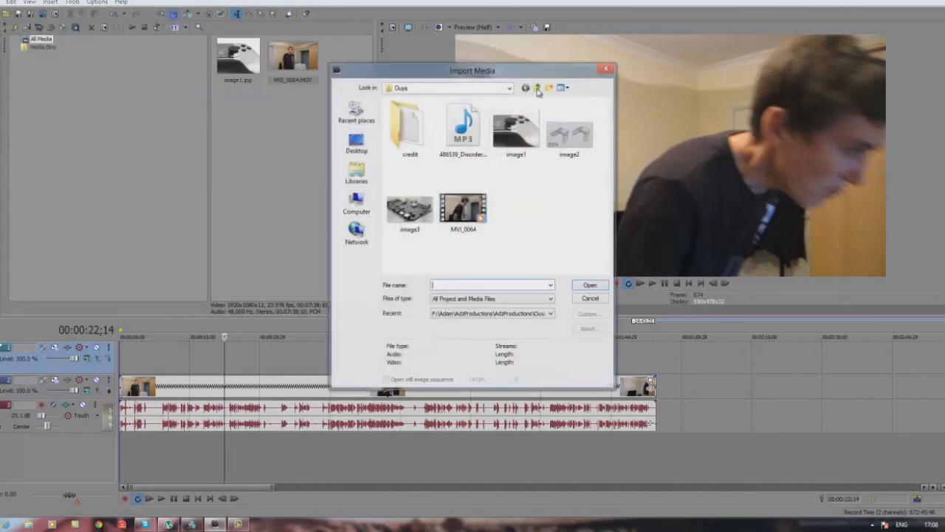
pyautogui.click(538, 89)
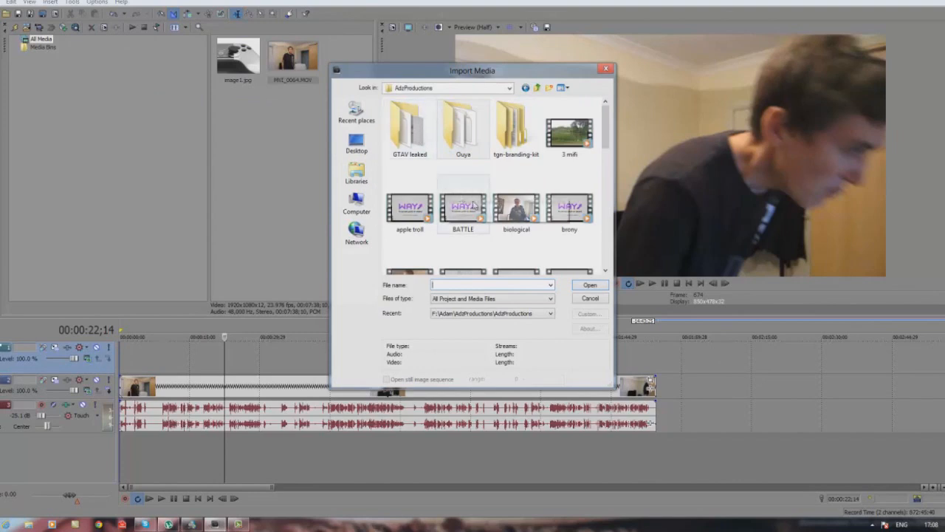
pyautogui.click(411, 210)
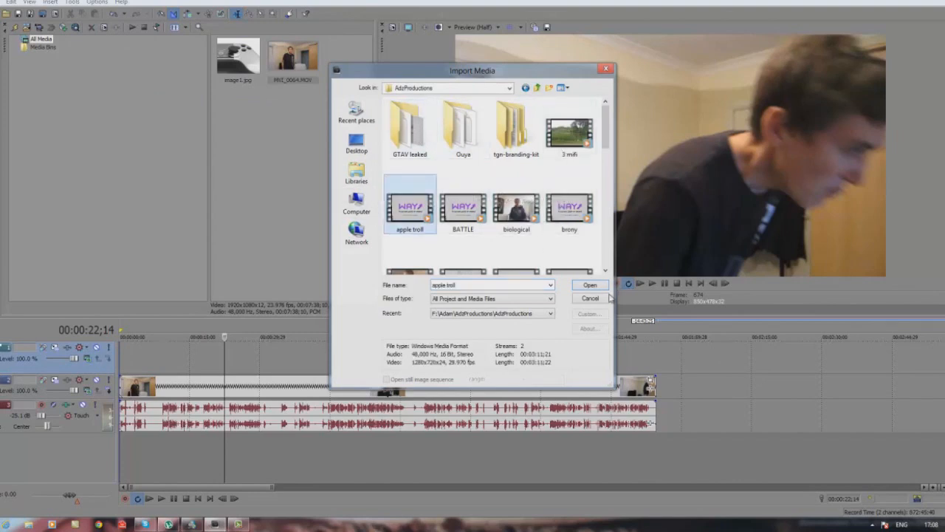
pyautogui.click(589, 285)
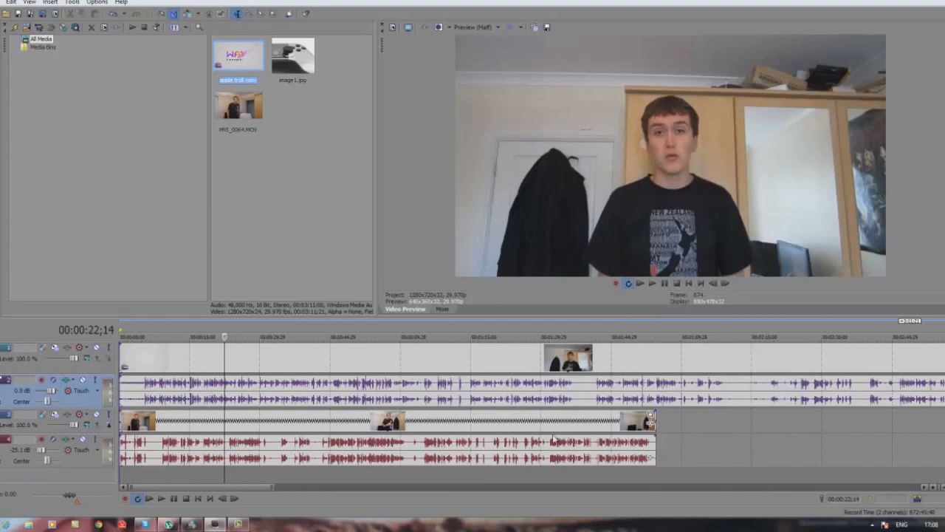
pyautogui.click(640, 283)
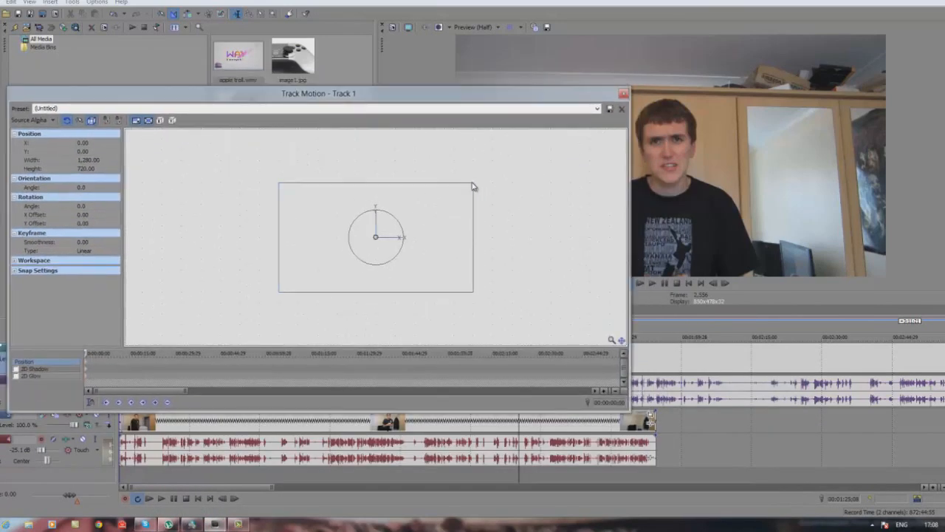
# Shrink the Track 1 overlay frame and settle it in the top-right corner as a PiP inset.
pyautogui.moveTo(472, 186); pyautogui.dragTo(413, 214)
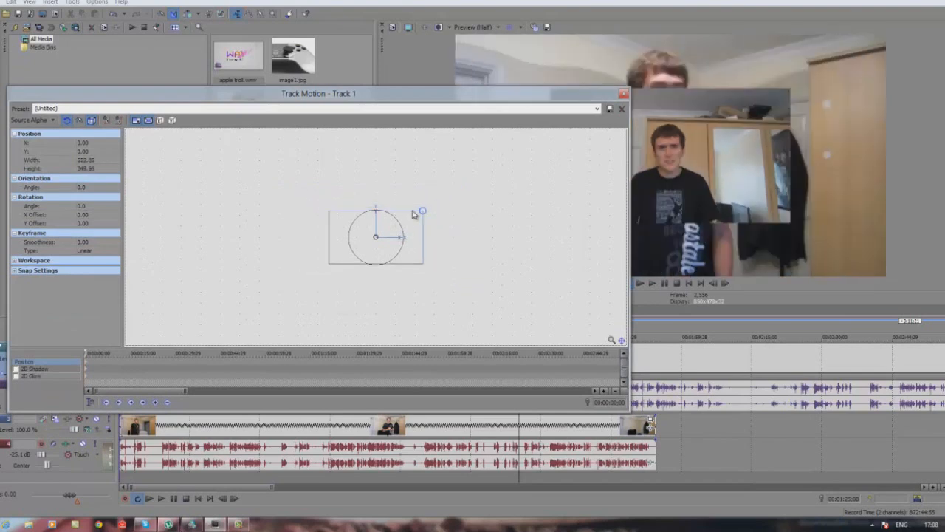
pyautogui.moveTo(319, 93); pyautogui.dragTo(243, 124)
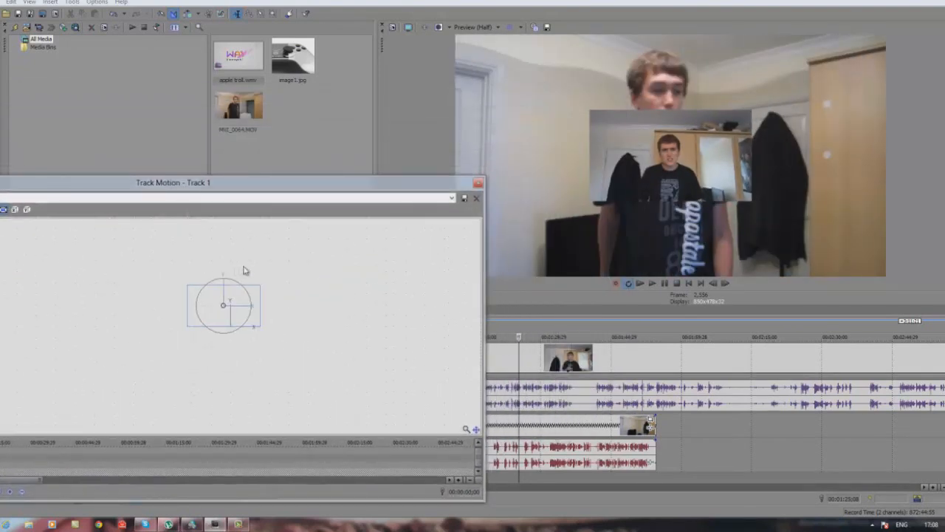
pyautogui.moveTo(221, 304); pyautogui.dragTo(305, 288)
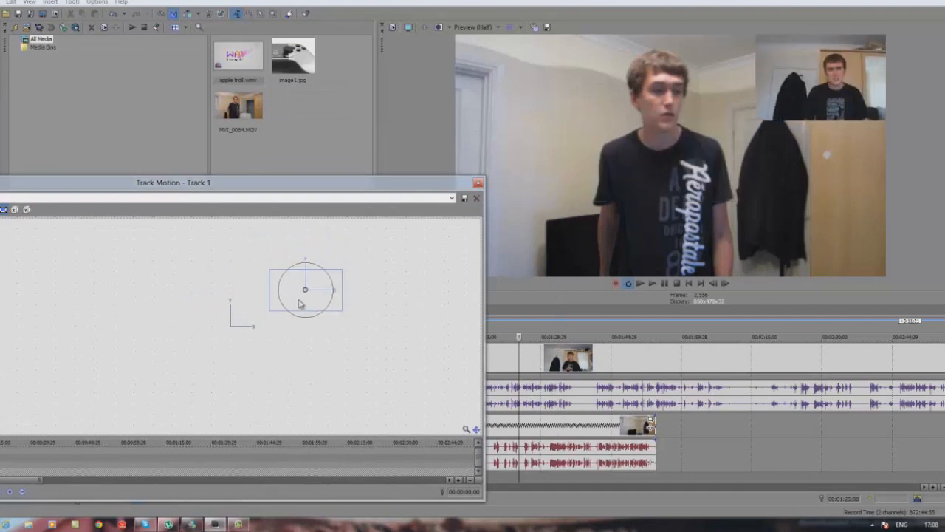
pyautogui.moveTo(304, 288); pyautogui.dragTo(295, 292)
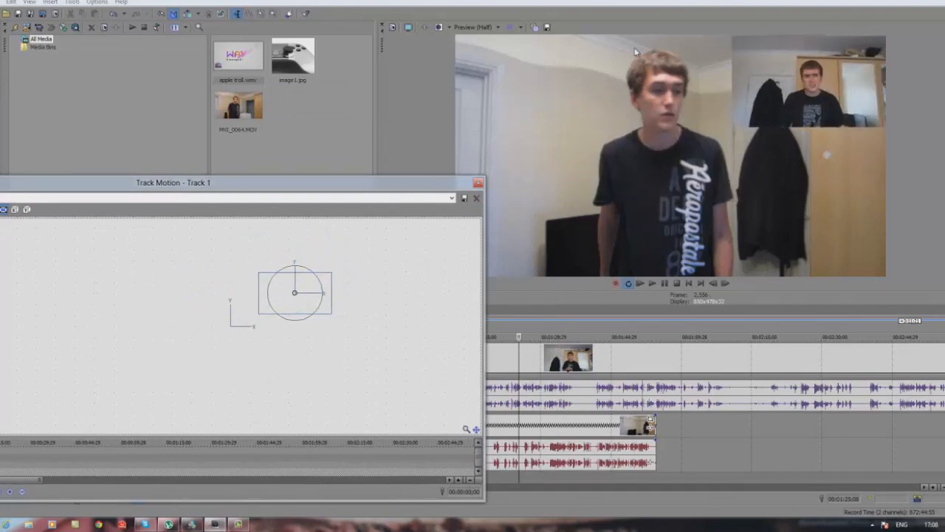
pyautogui.moveTo(94, 399)
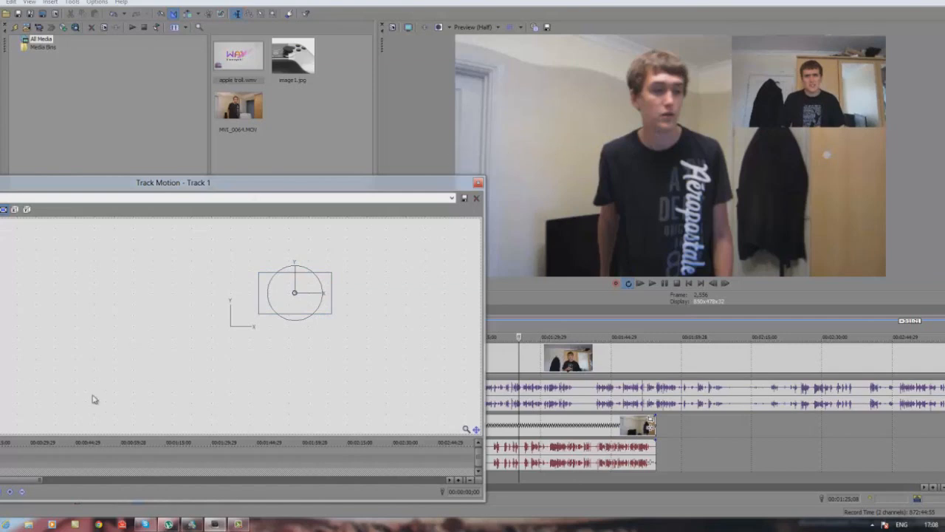
pyautogui.moveTo(384, 360)
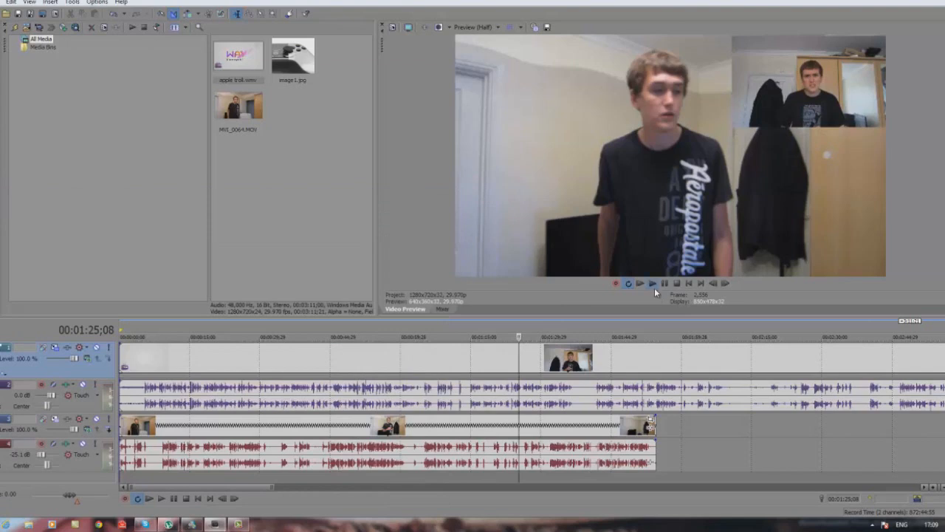
# Close the Track Motion window, returning to the timeline with the PiP preview.
pyautogui.click(652, 283)
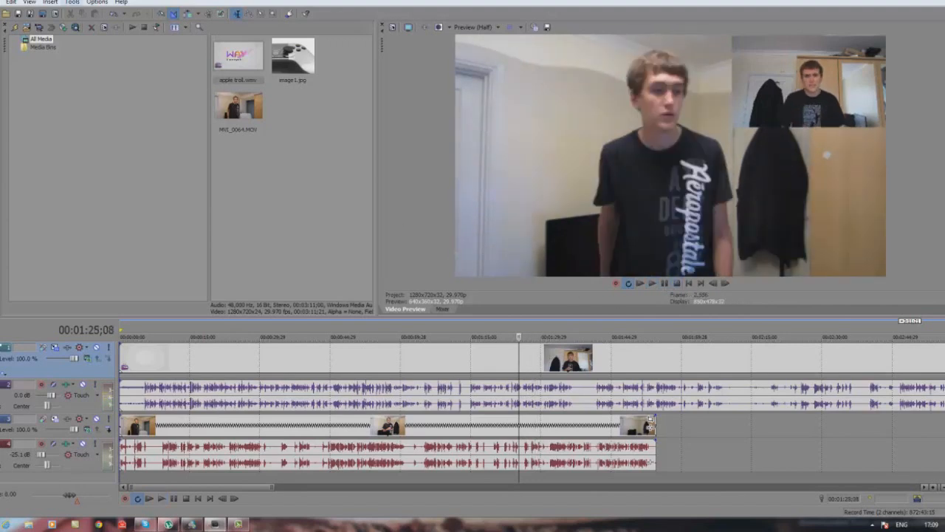
pyautogui.moveTo(682, 479)
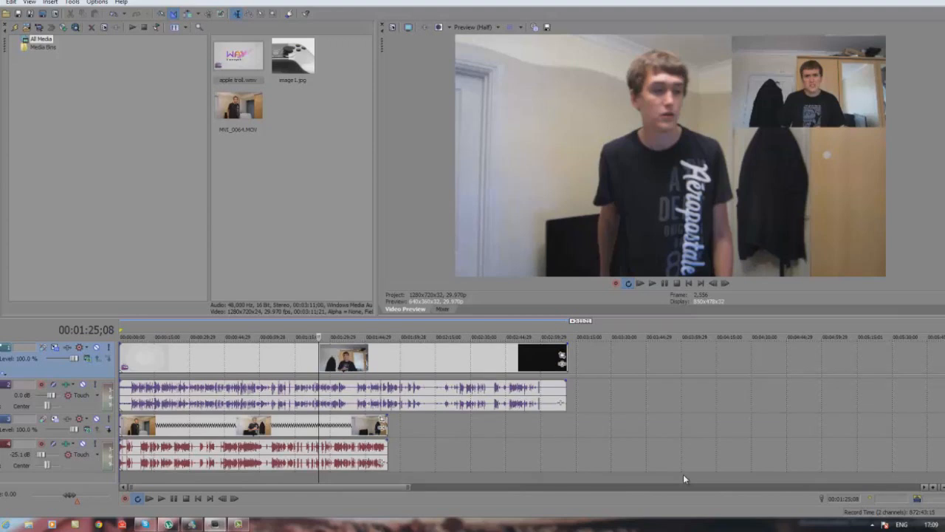
pyautogui.moveTo(703, 478)
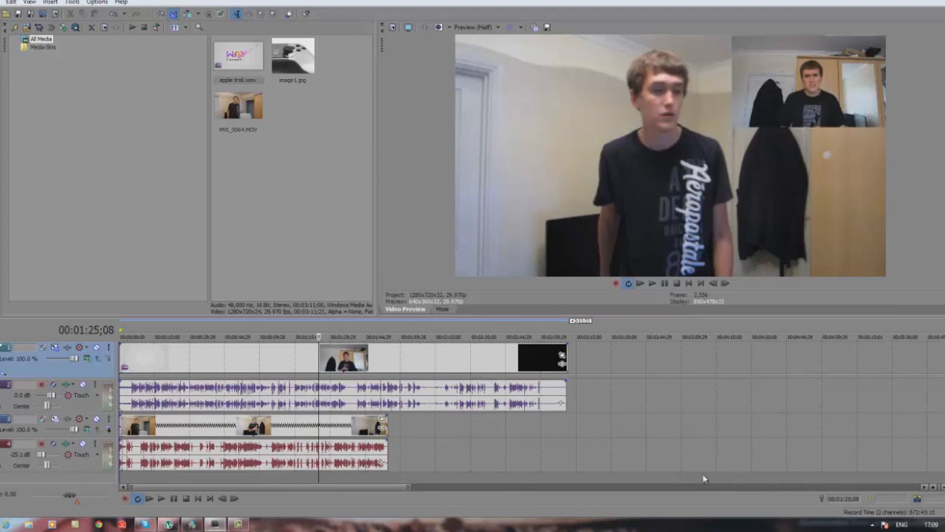
pyautogui.moveTo(598, 360)
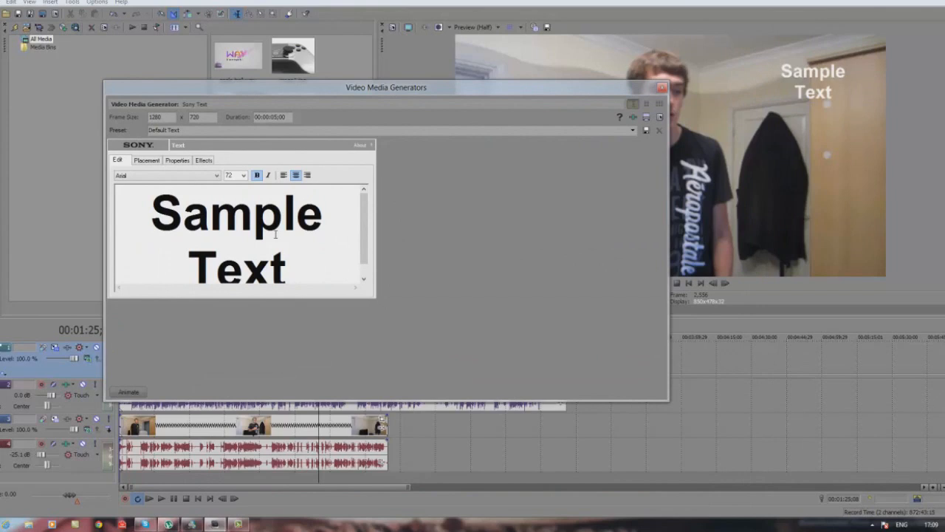
# Replace the sample text with 'Hello' and close the Video Media Generators window.
pyautogui.write('Hell')
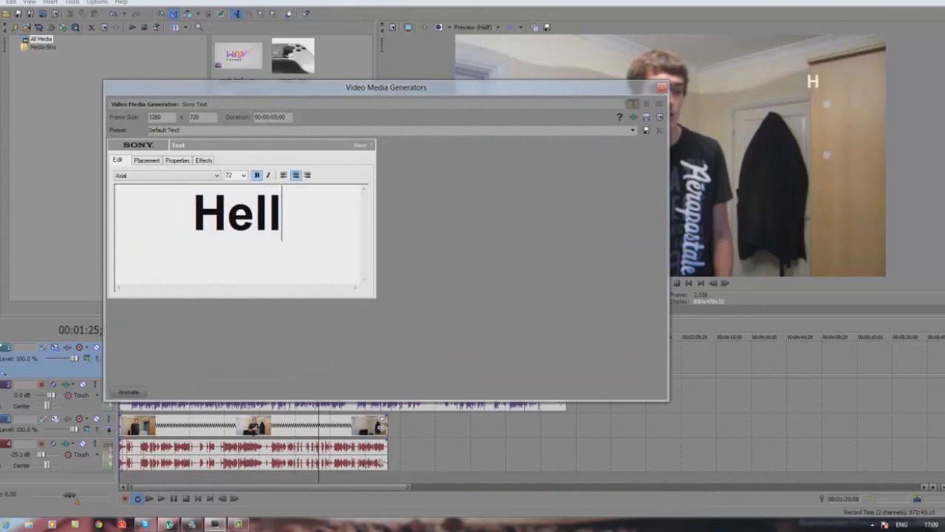
pyautogui.write('o')
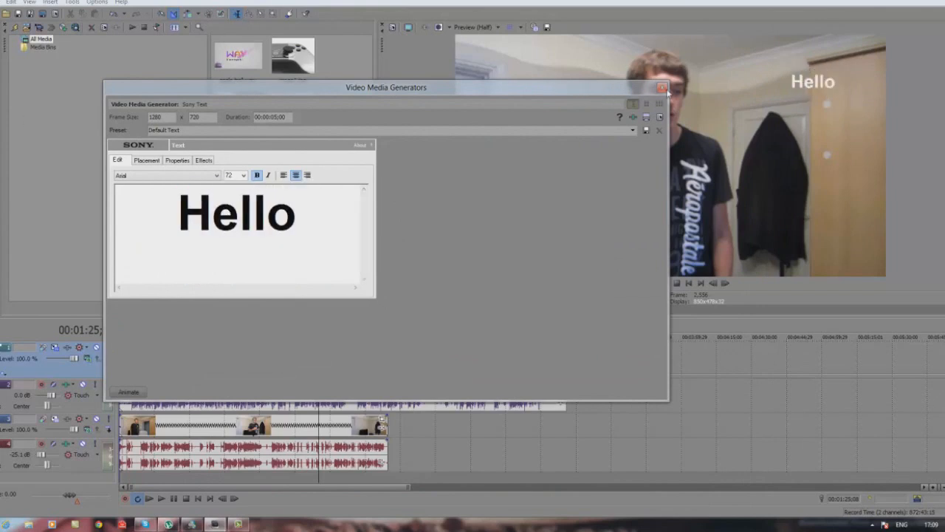
pyautogui.click(660, 87)
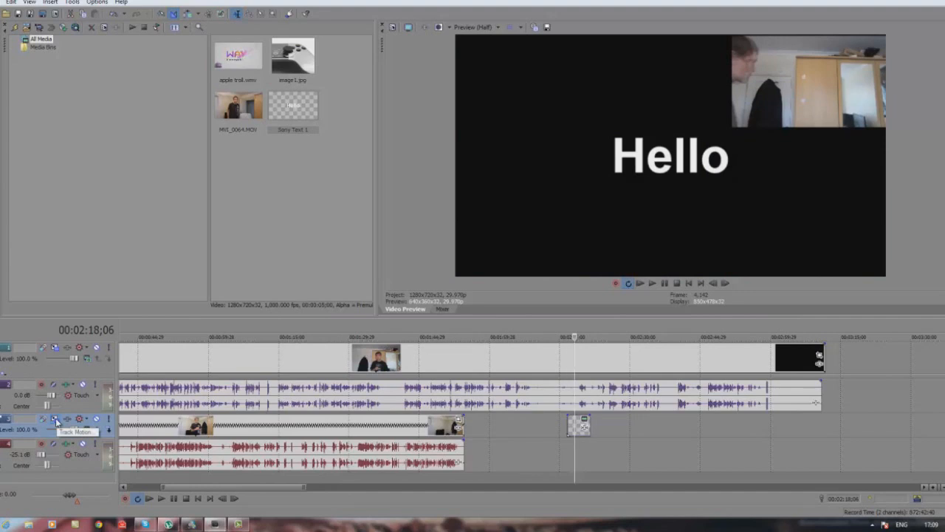
# Use Track Motion on the text track to place 'Hello' just up-left of centre, then close it.
pyautogui.click(56, 419)
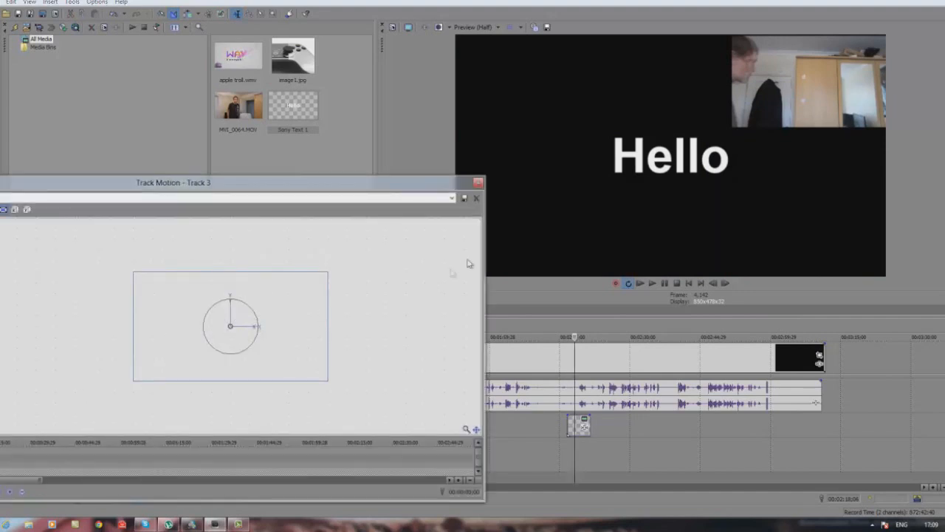
pyautogui.moveTo(337, 276)
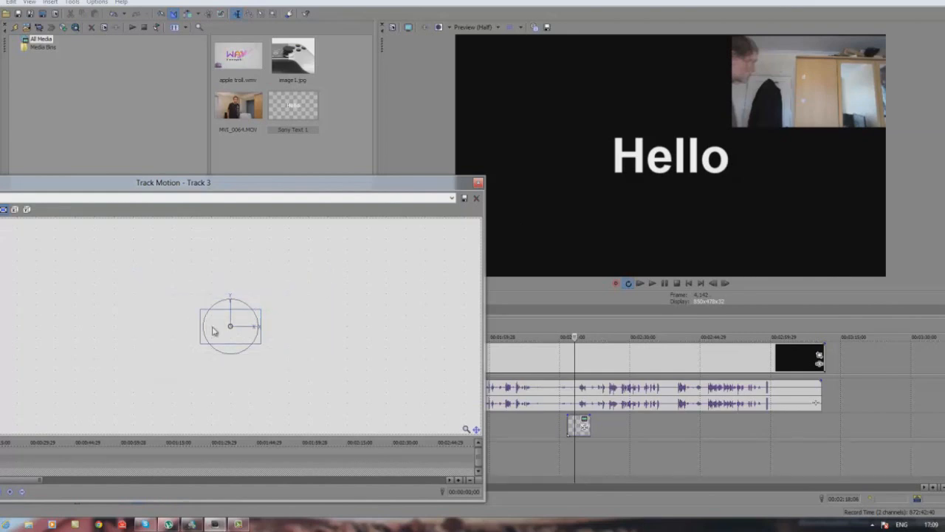
pyautogui.moveTo(230, 324); pyautogui.dragTo(52, 254)
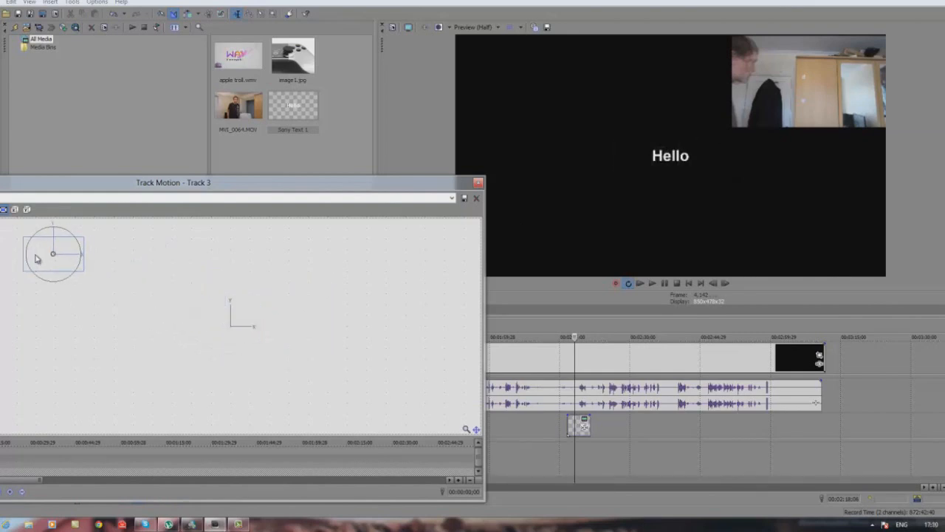
pyautogui.moveTo(53, 254); pyautogui.dragTo(181, 264)
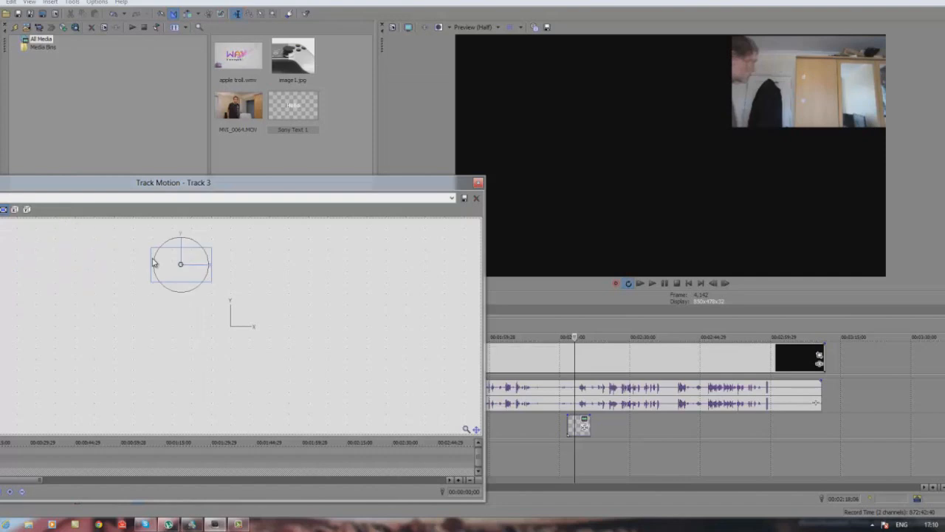
pyautogui.moveTo(180, 263); pyautogui.dragTo(260, 257)
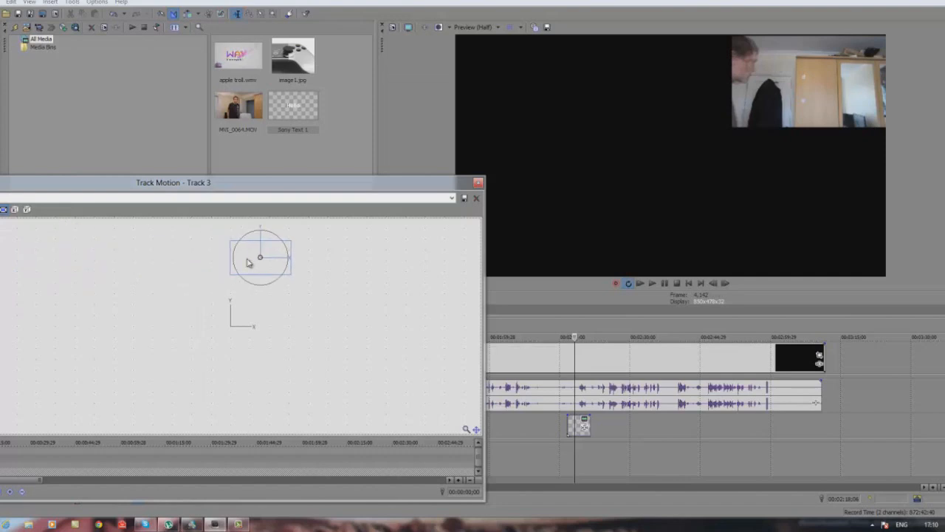
pyautogui.moveTo(260, 257); pyautogui.dragTo(228, 331)
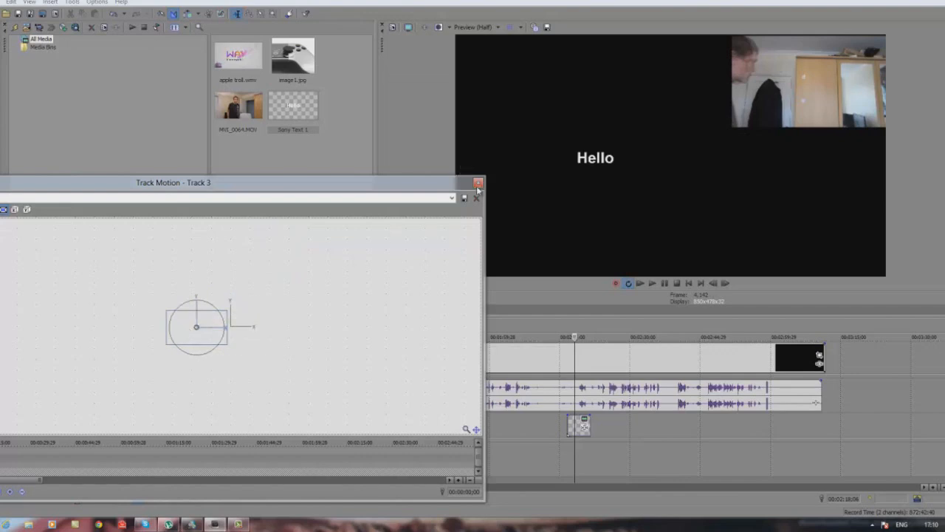
pyautogui.click(477, 184)
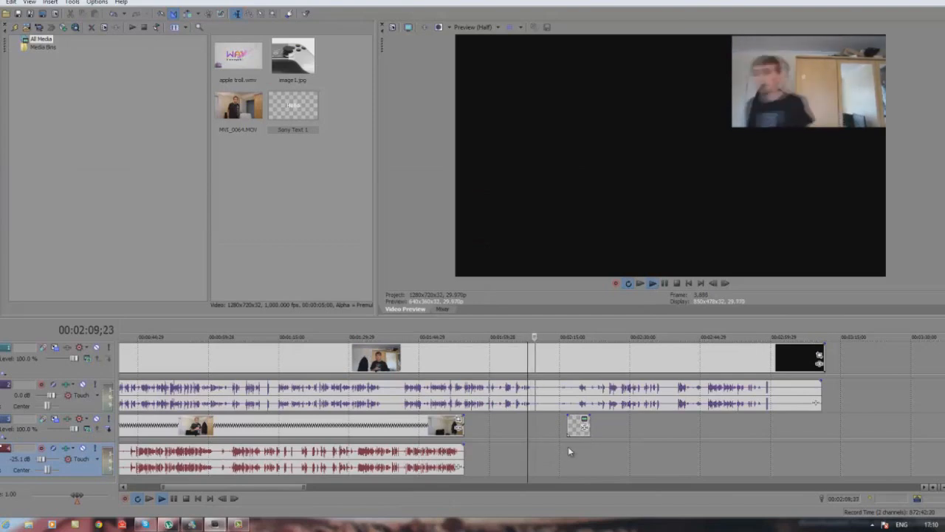
# Play the project from the Preview transport to review the PiP edit.
pyautogui.click(653, 284)
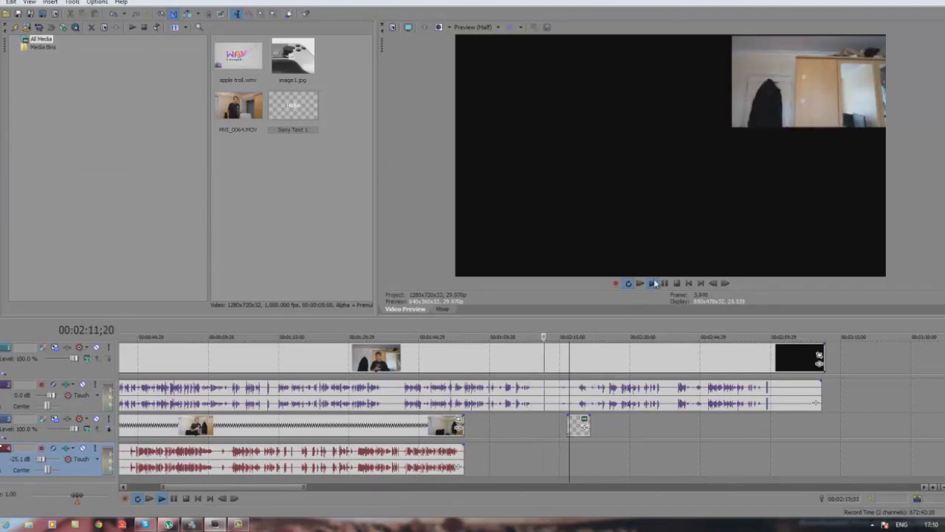